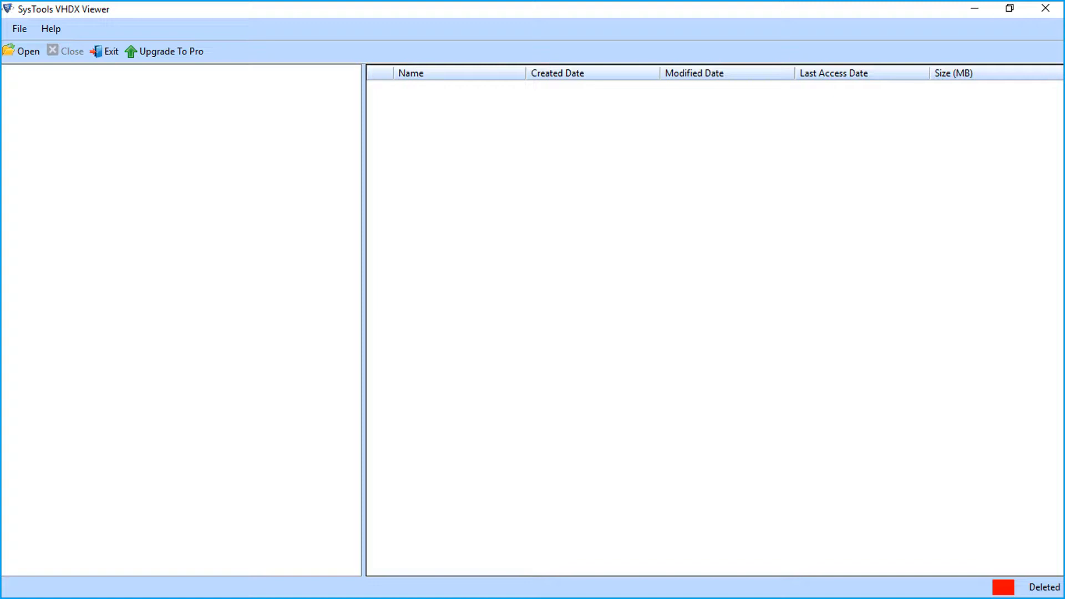
- Start the Open command to choose a virtual disk image file
left_click(24, 51)
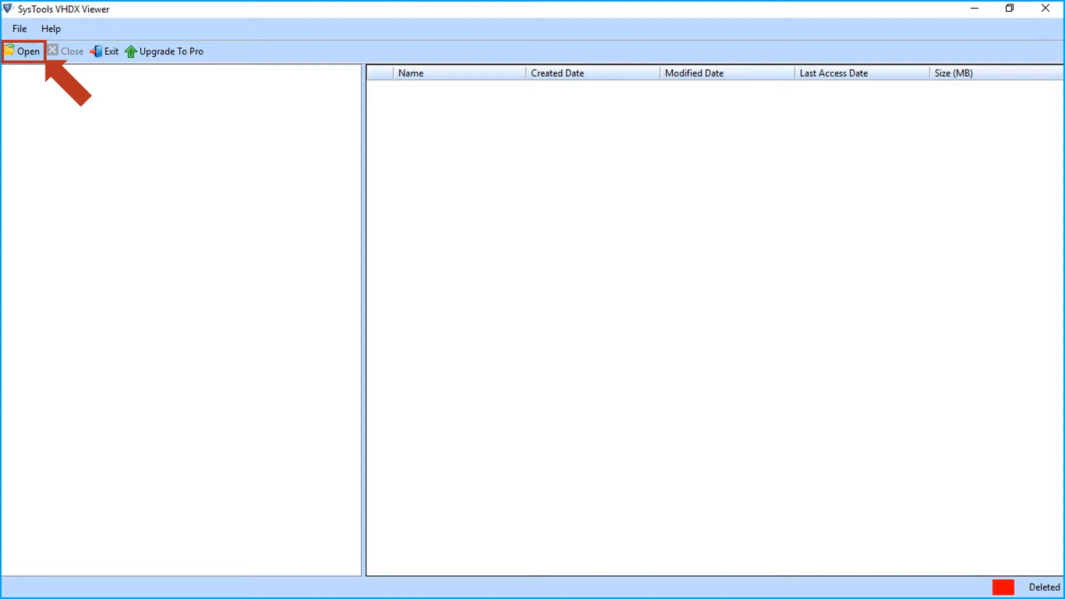
left_click(24, 51)
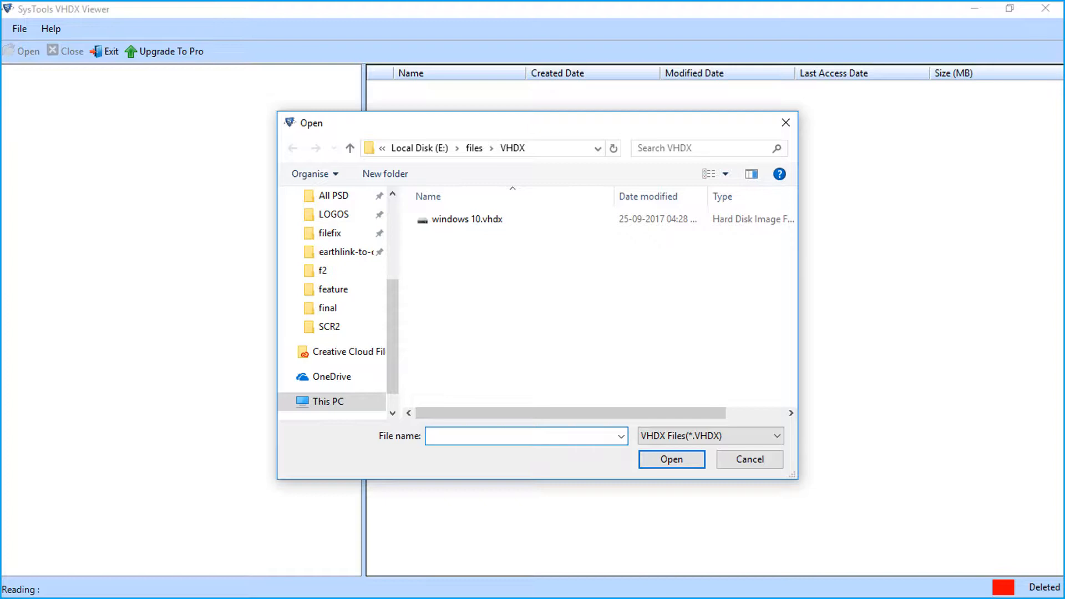
- Select windows 10.vhdx in the VHDX folder and load it for scanning
left_click(467, 219)
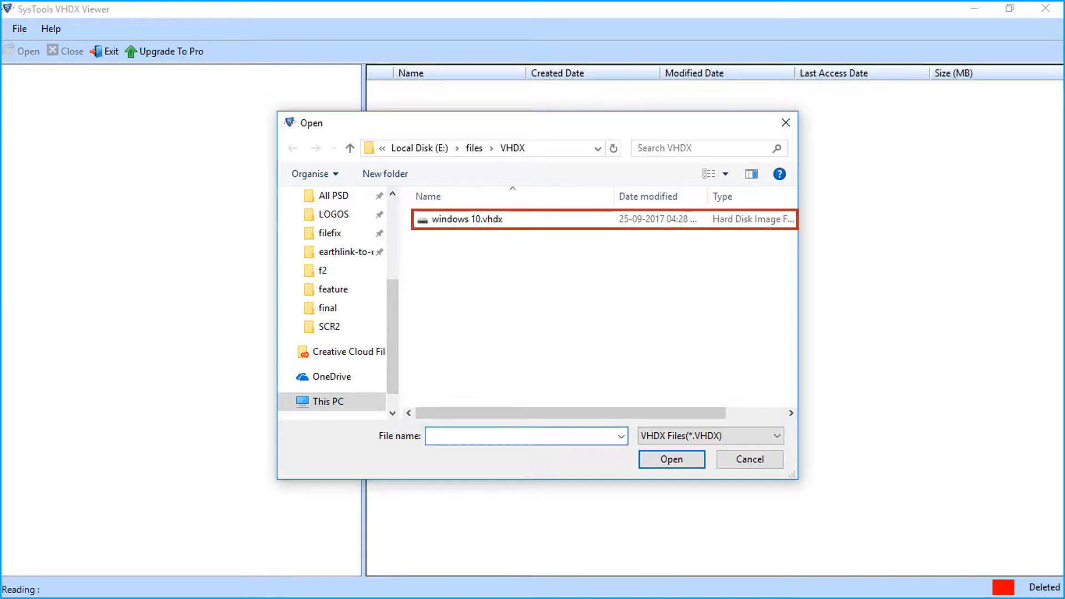
left_click(467, 219)
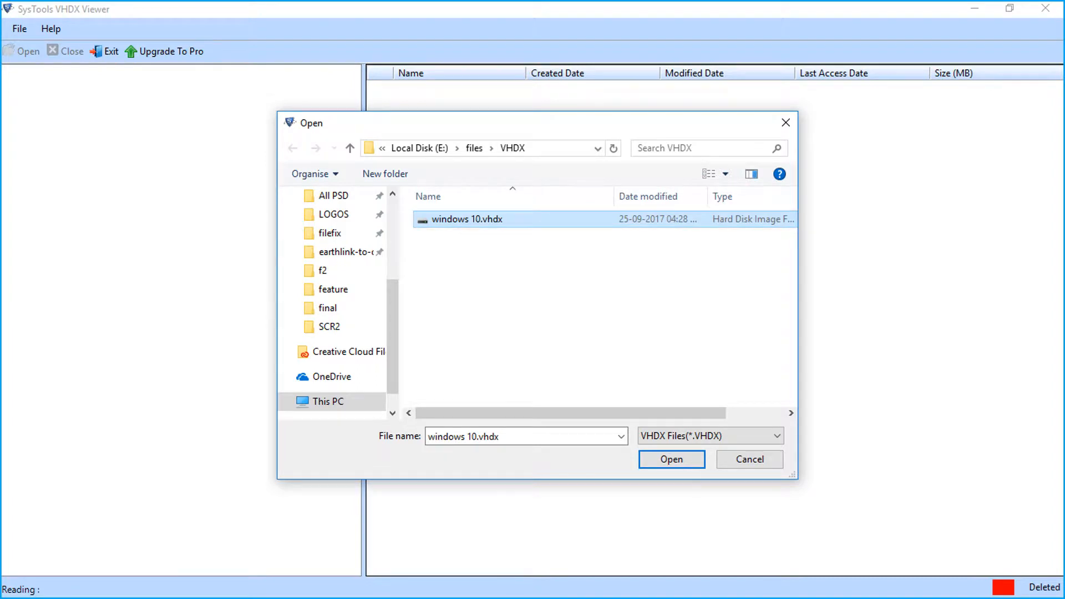
left_click(672, 459)
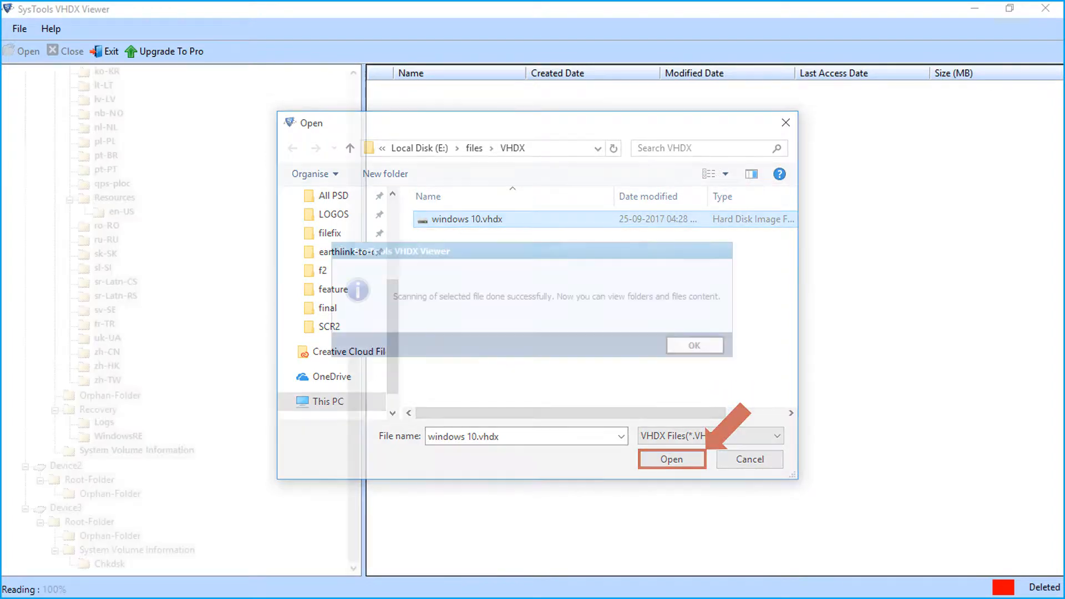
- Dismiss the 'Scanning of selected file done successfully' notice with OK
left_click(672, 459)
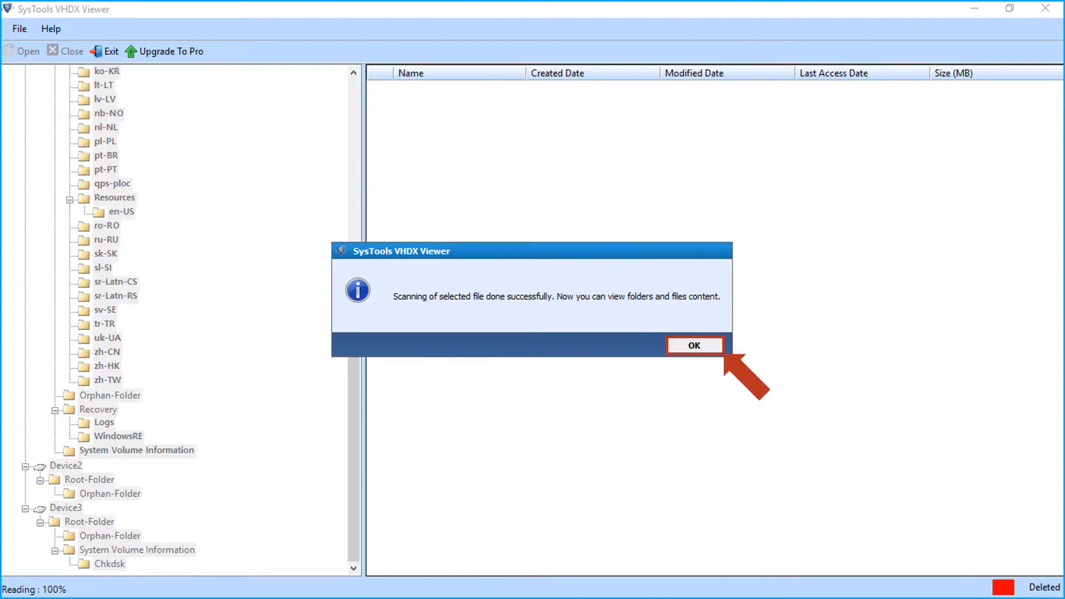
left_click(694, 345)
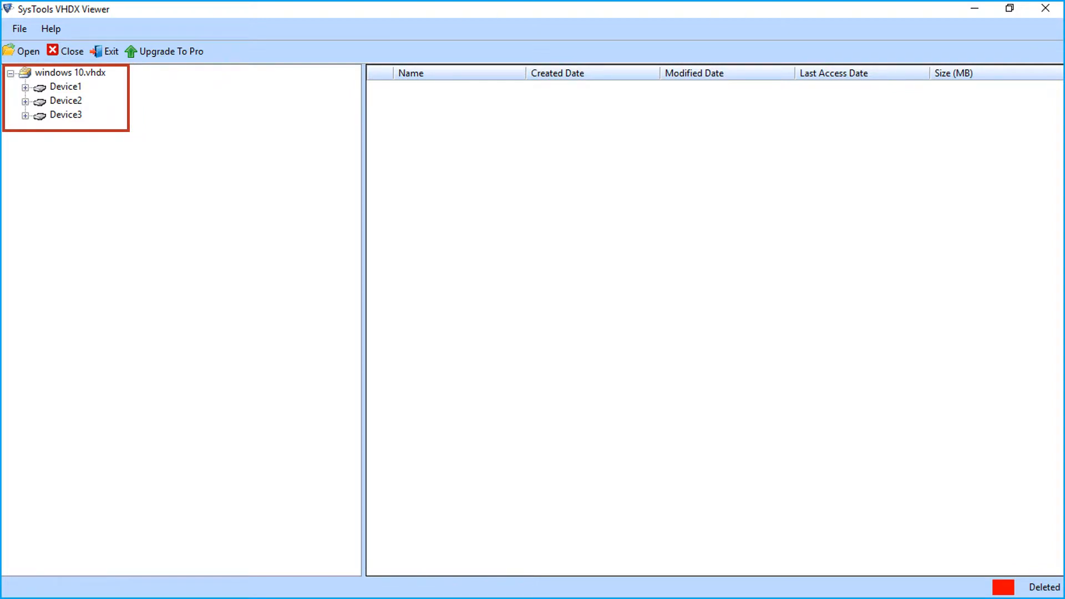
- Expand Device1 and its Root-Folder to list $MFT, VHDX Viewer.pptx, ADV.mp4 and subfolders
left_click(65, 87)
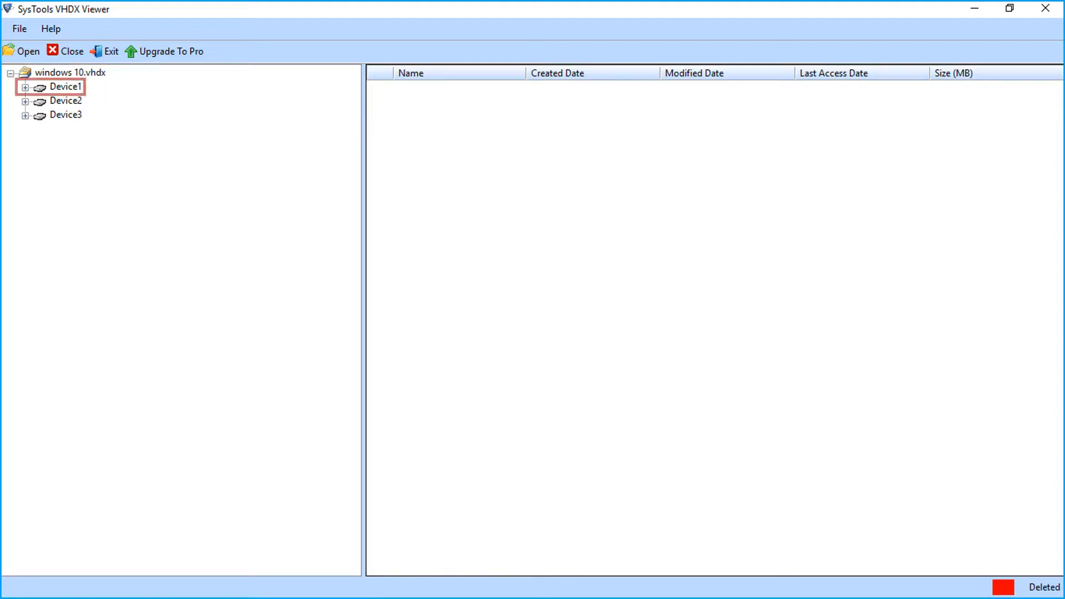
left_click(29, 87)
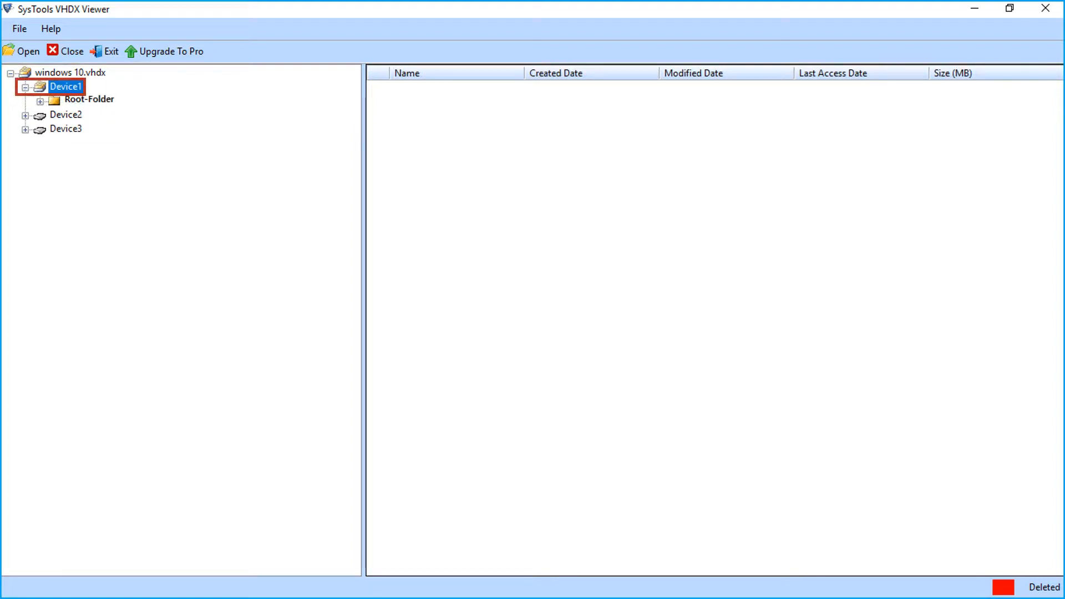
left_click(87, 100)
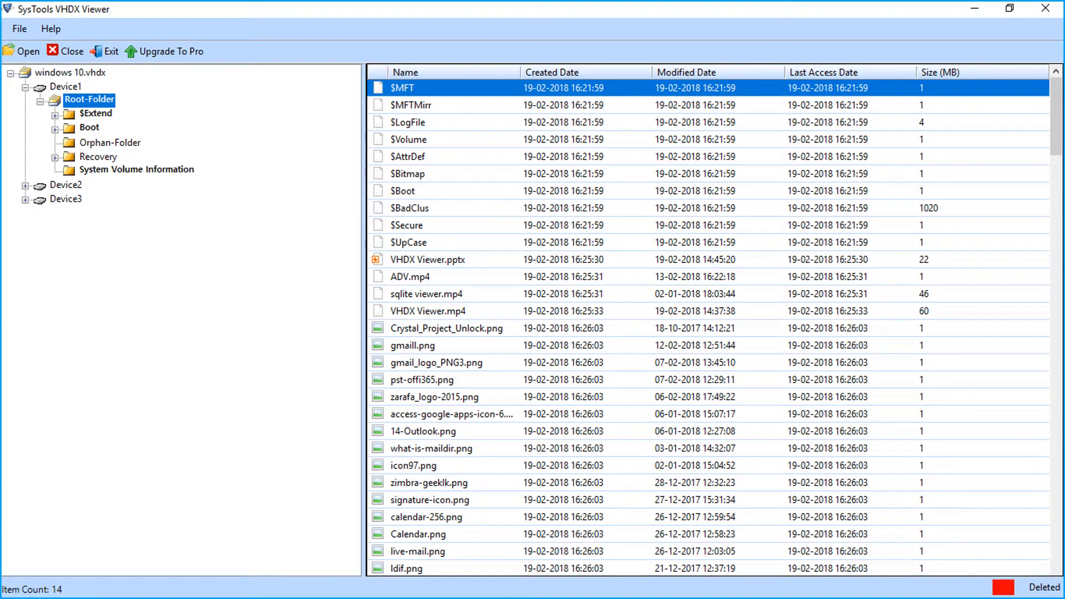
left_click(52, 113)
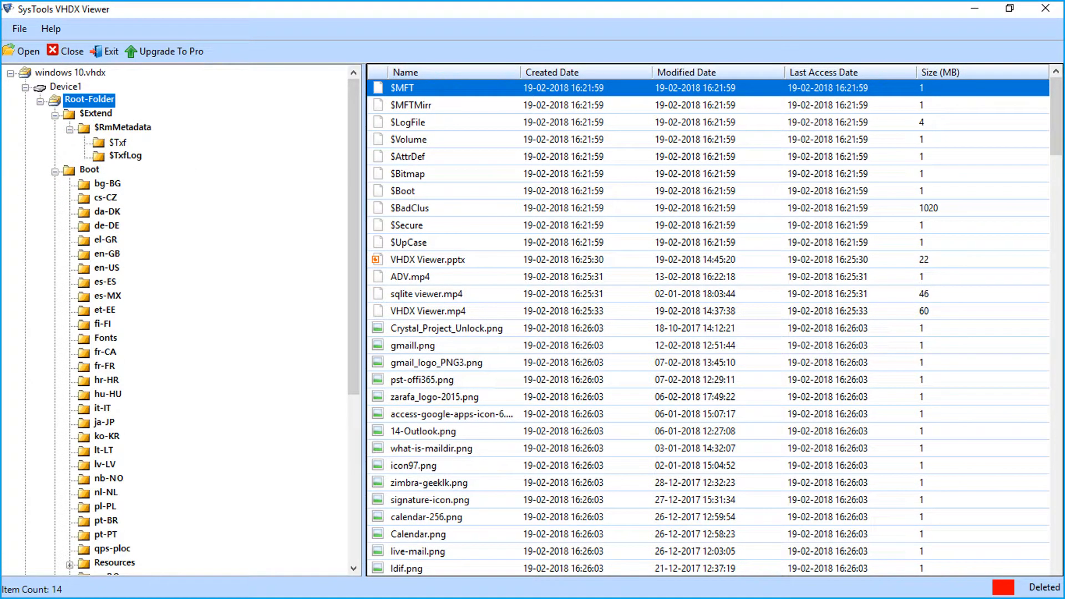
- Show Recovery's Logs folder with Reload.xml and deleted BootUX (1).sqml, BootUX (2).sqml in red
scroll("down", 3)
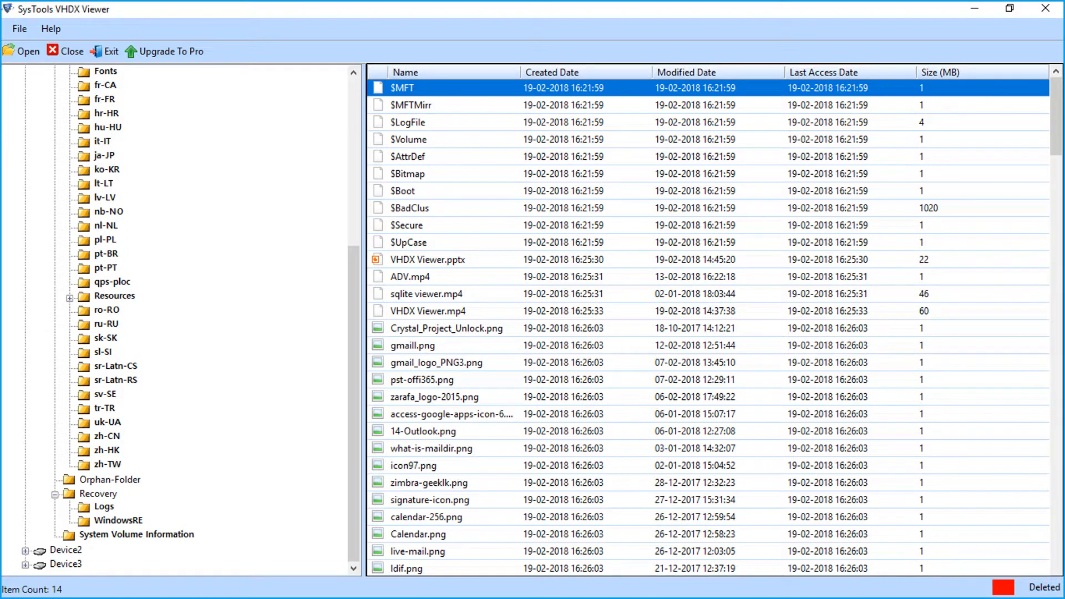
left_click(102, 505)
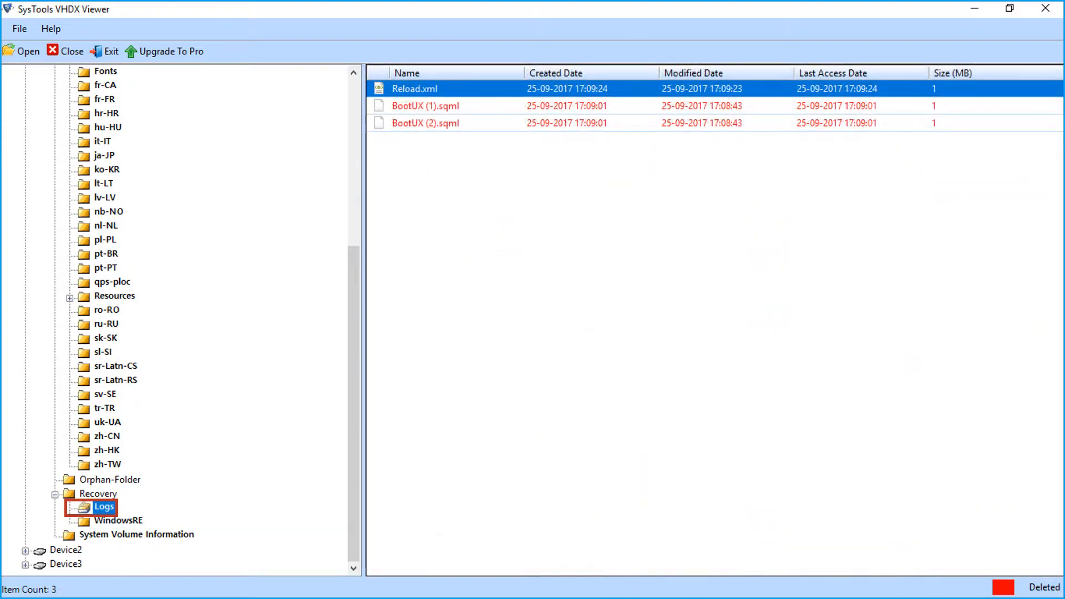